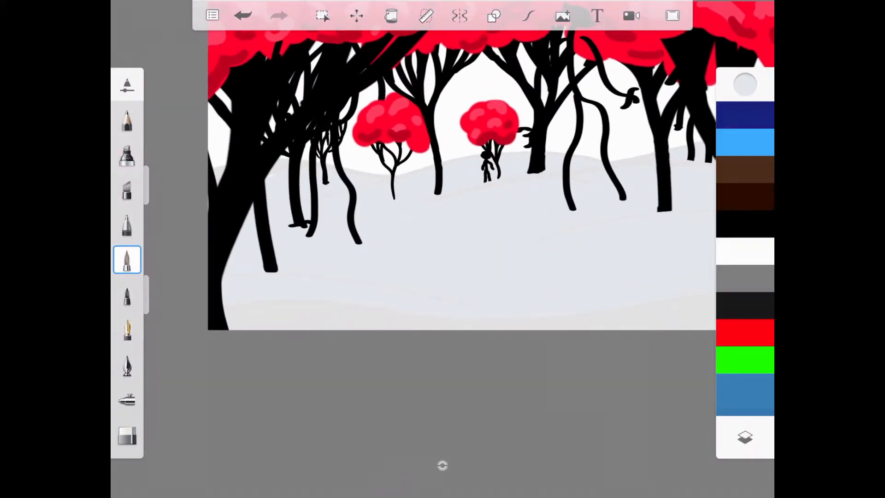
Pick a very pale blue-grey (HSL ~204/21/91) and switch to the Fill tool.
click(745, 84)
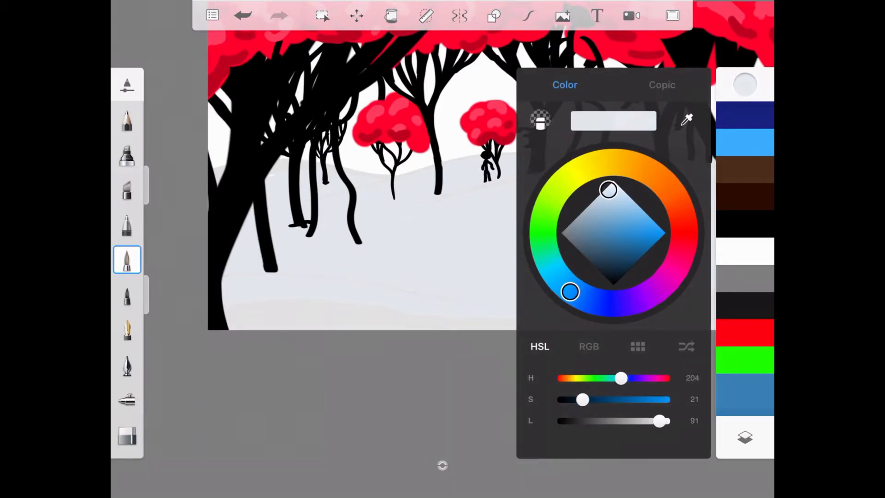
click(390, 16)
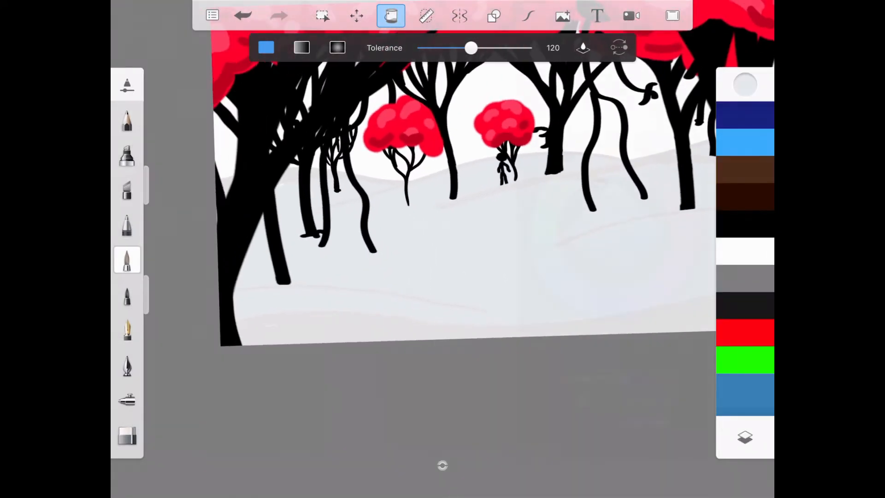
Adjust the colour to a neutral light grey, saturation 0 and lightness about 79.
click(745, 85)
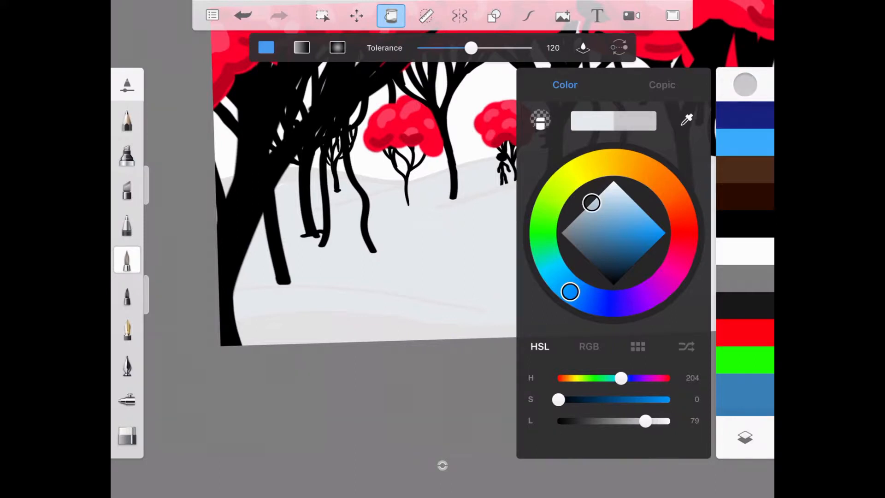
drag(592, 202, 596, 211)
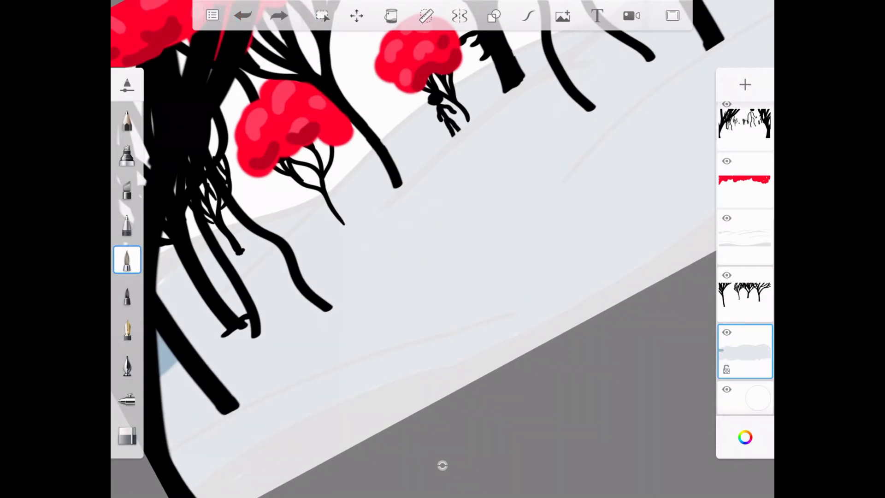
Brush blue-grey shadow strokes across the snowy ground between the trees.
drag(412, 254, 510, 192)
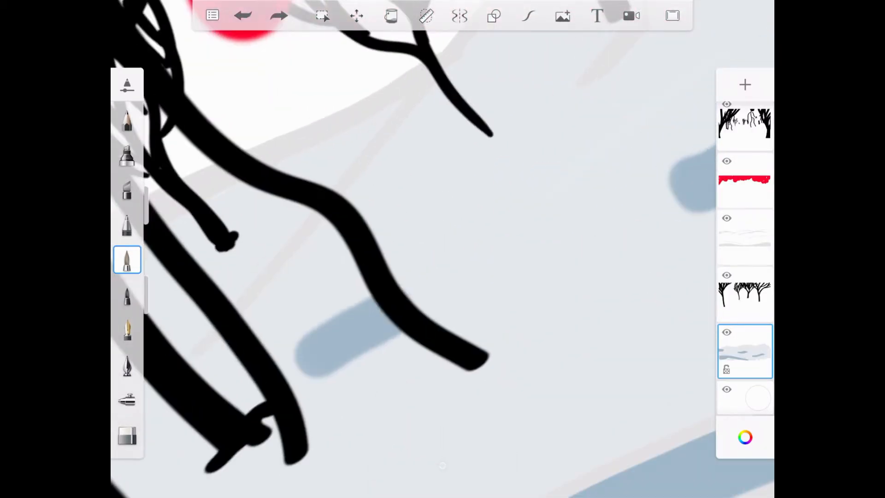
click(127, 434)
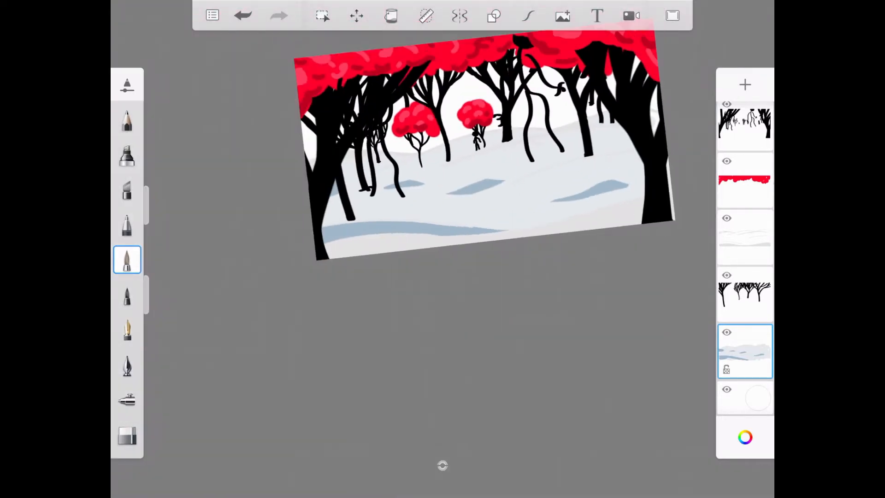
click(442, 215)
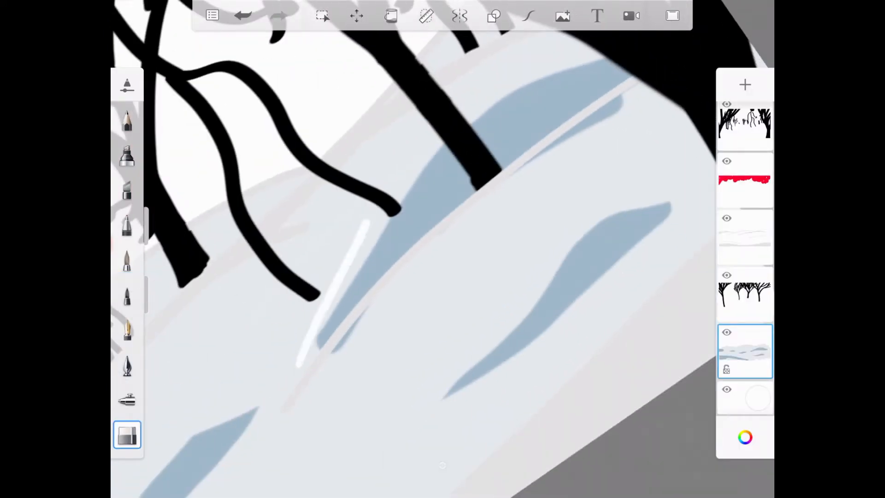
click(128, 259)
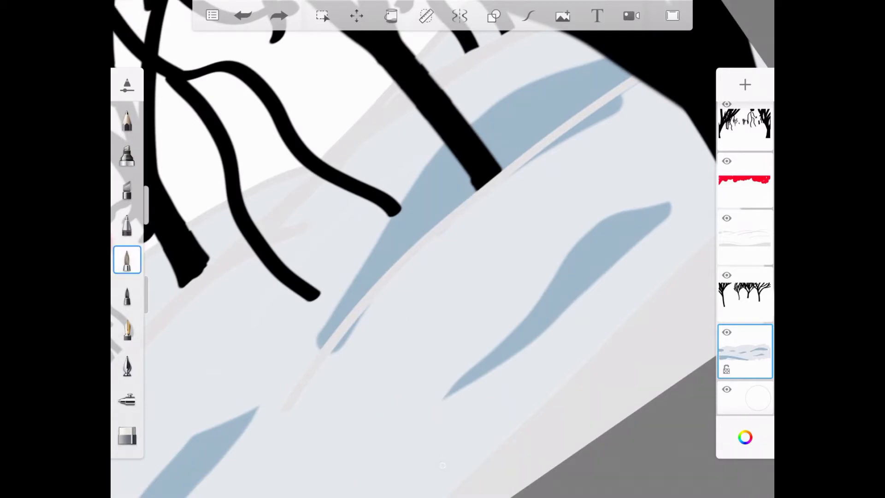